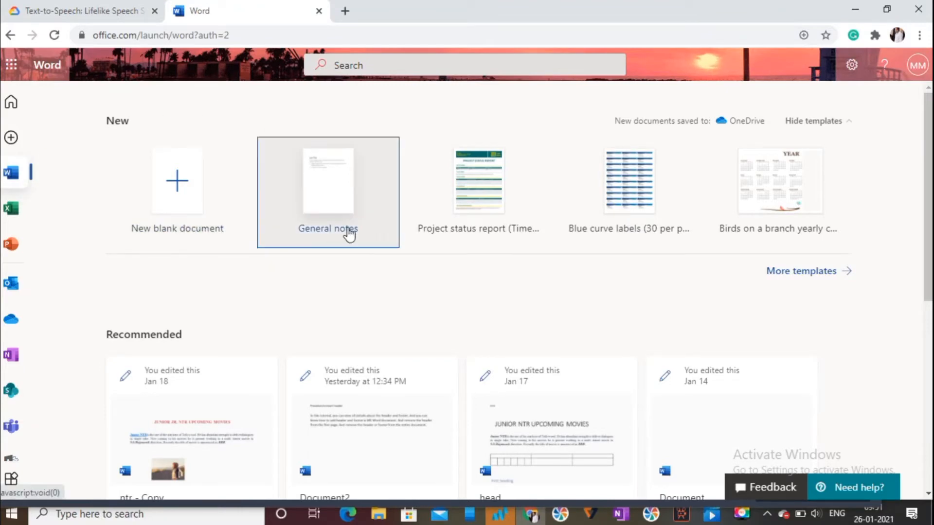
mouse_move(137, 362)
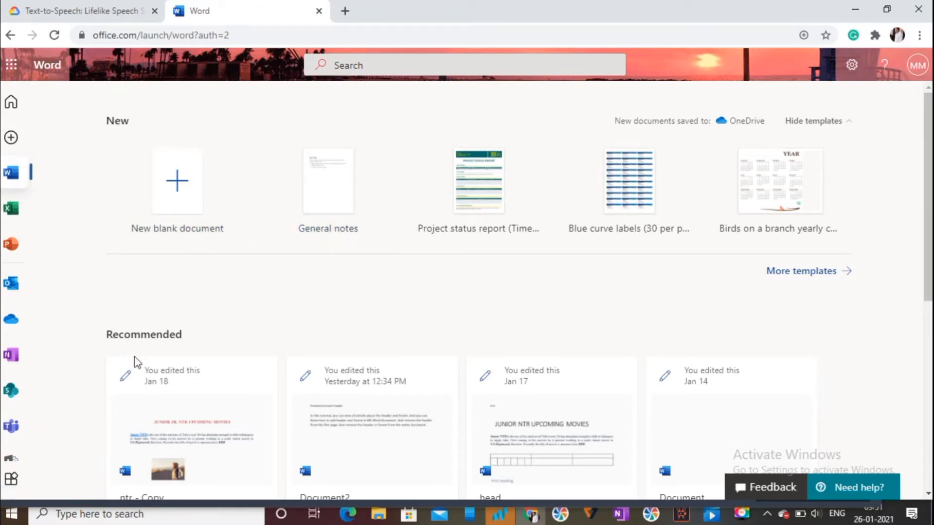
mouse_move(132, 387)
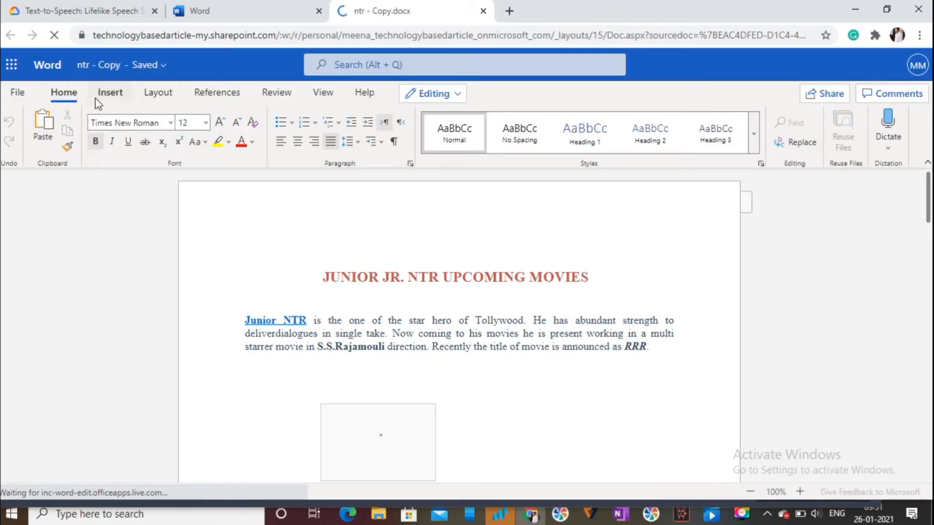
Insert a header and type 'Procedure for header' into it
click(109, 92)
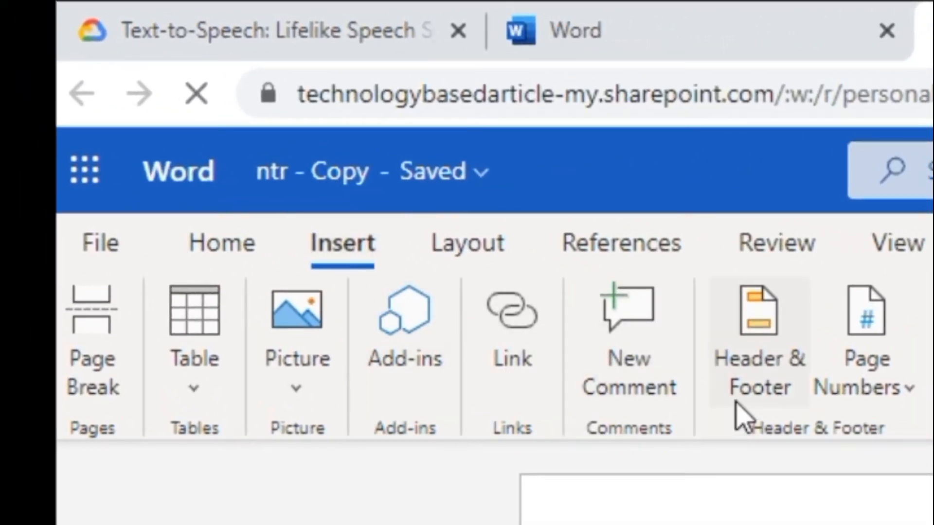
mouse_move(763, 387)
text(Procedure for)
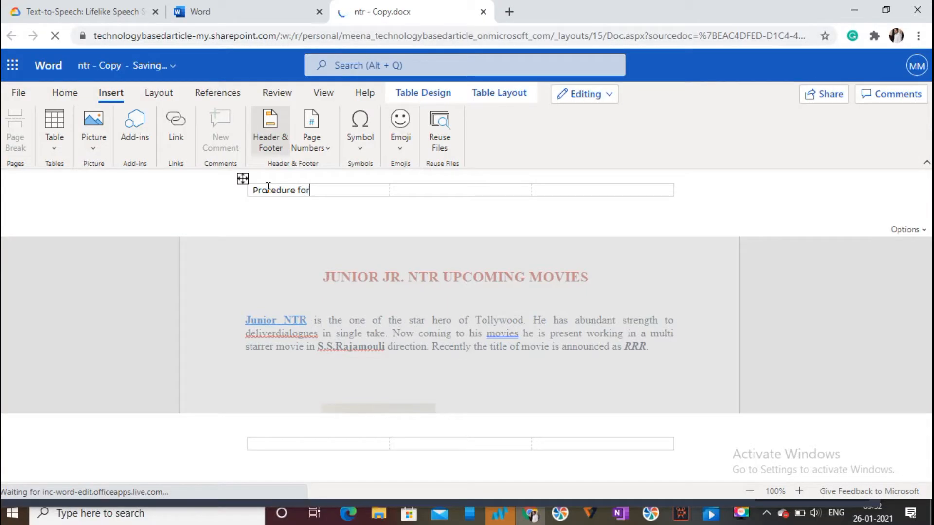
text(heade)
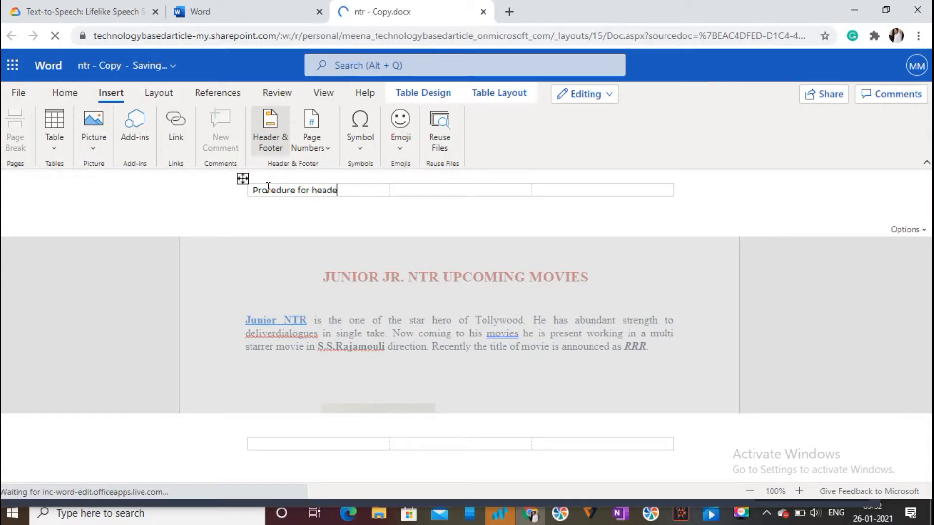
text(r)
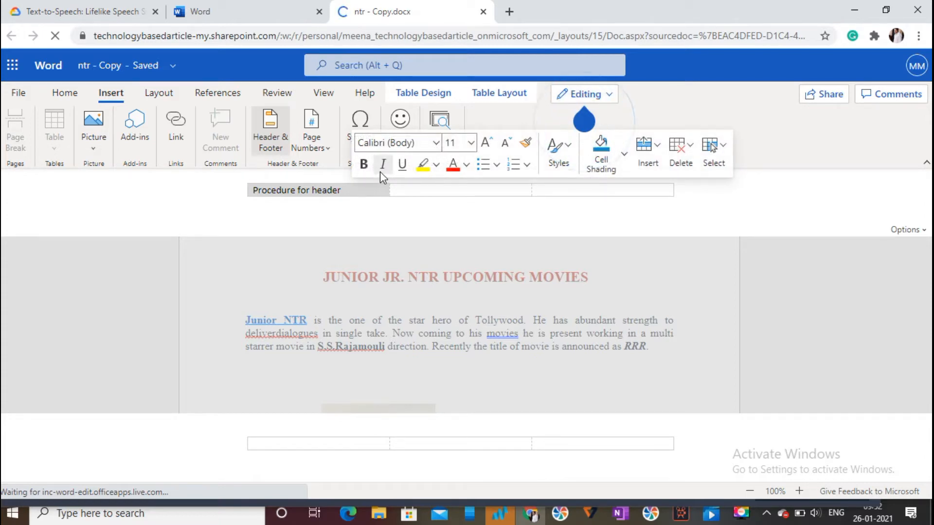
mouse_move(452, 165)
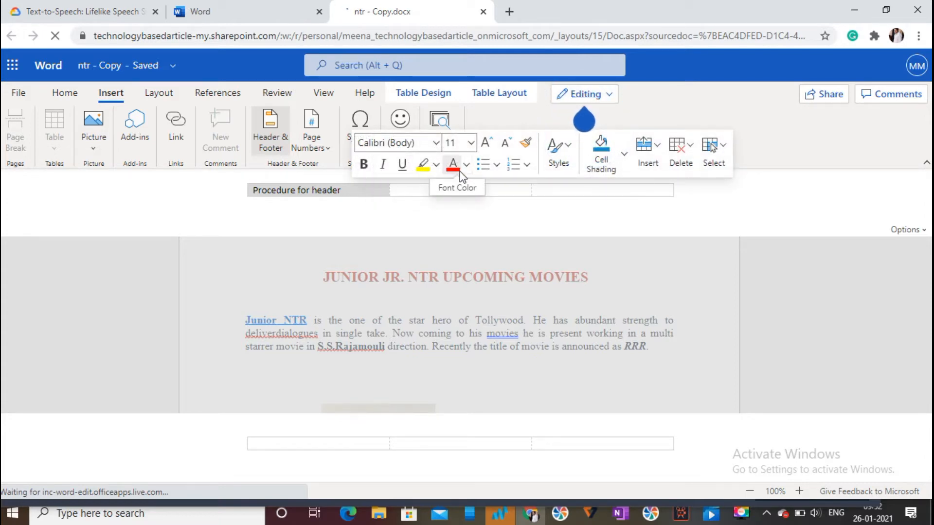
mouse_move(364, 165)
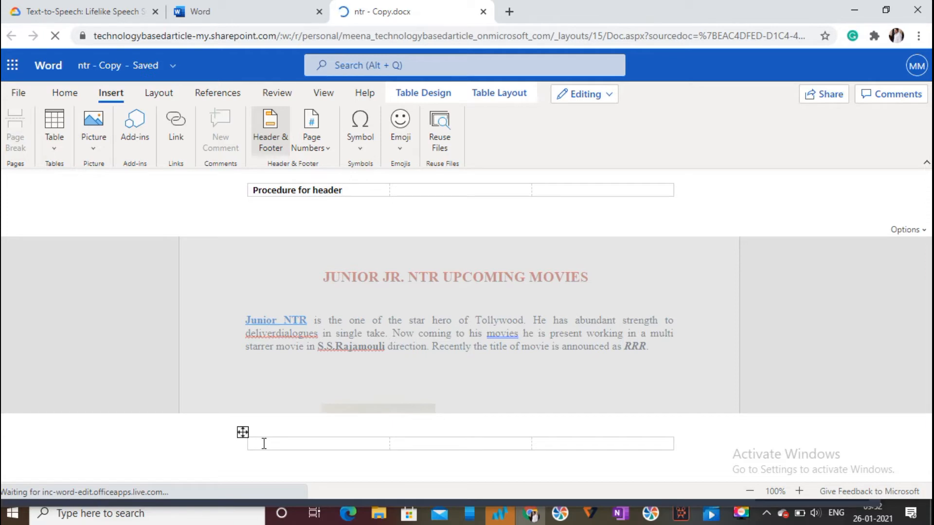
text(Procedure for footer)
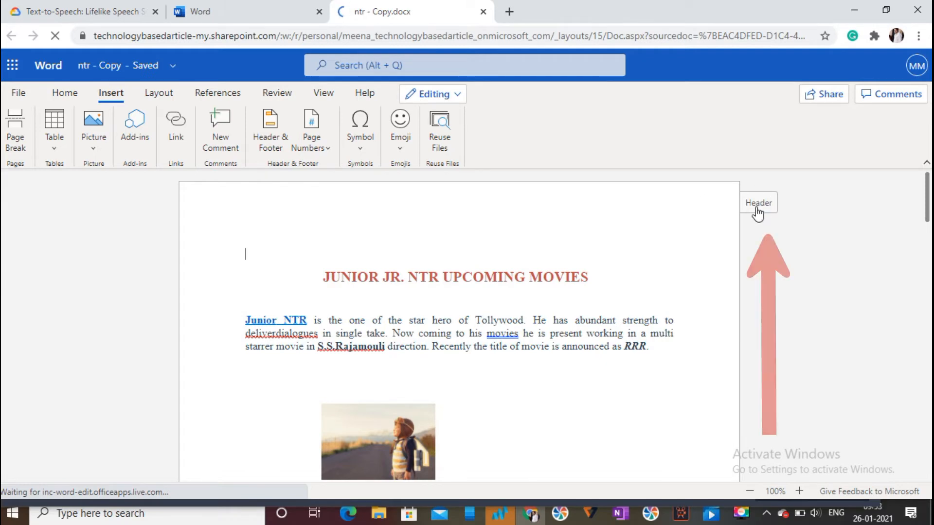
Reopen the header and append 'in word' after 'Procedure for header'
click(758, 202)
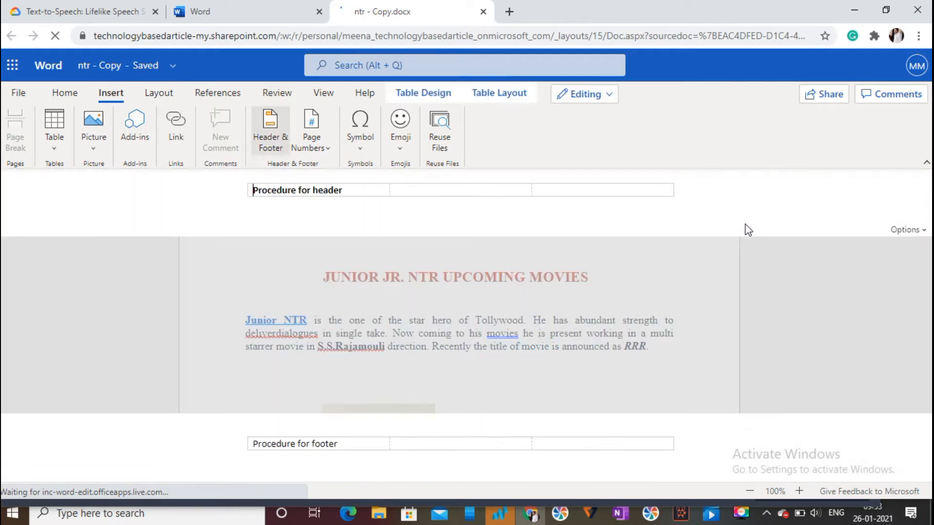
click(345, 190)
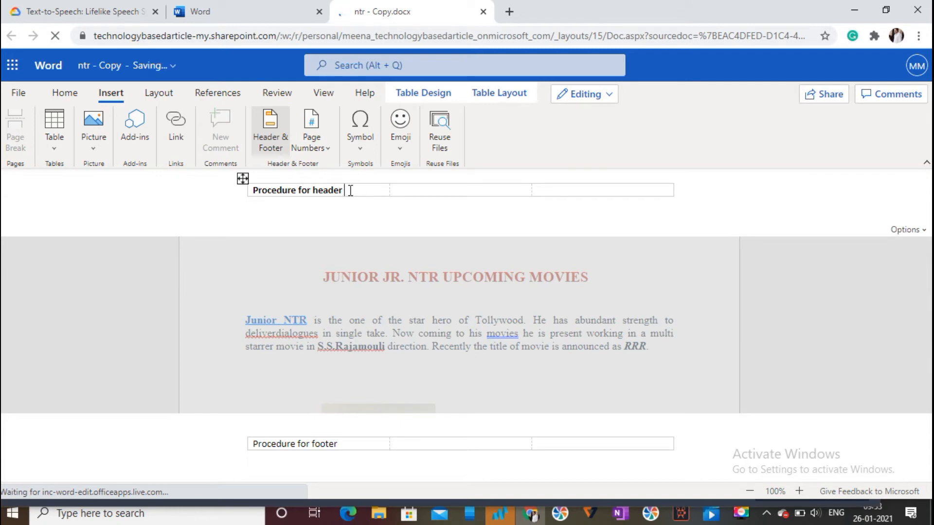
text(in w)
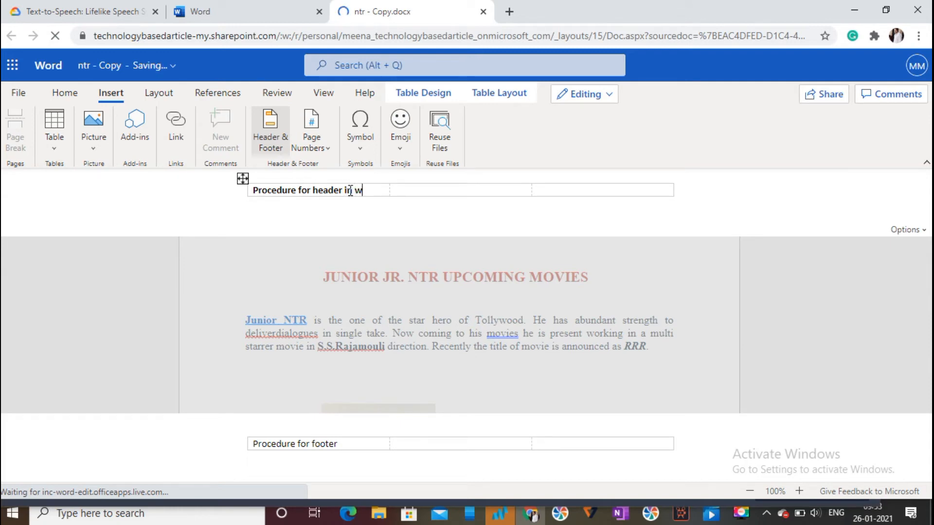
text(ord)
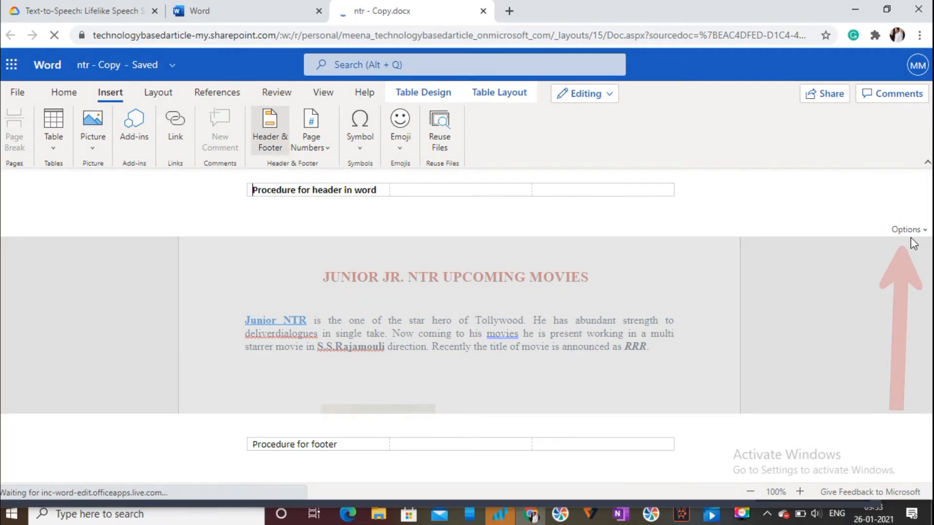
Remove all headers and footers via Header & Footer options and confirm
click(904, 229)
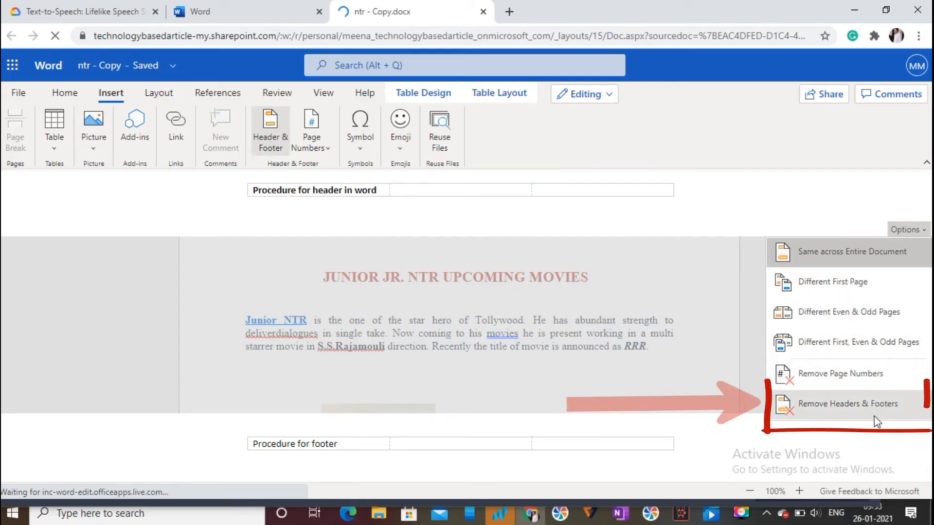
click(846, 403)
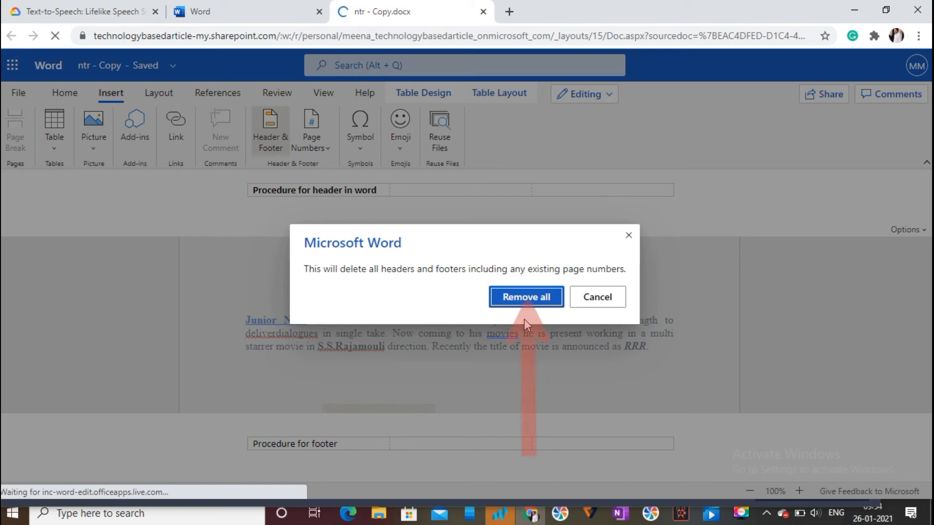
click(526, 297)
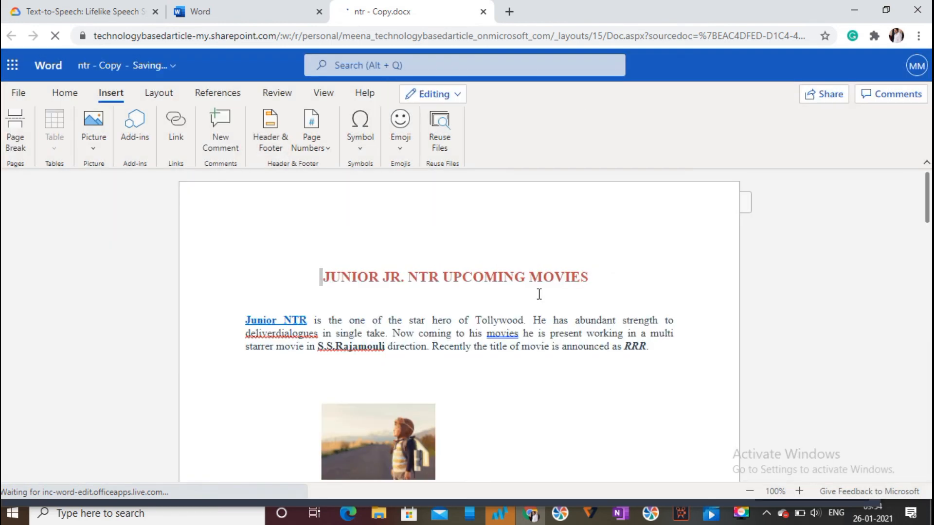